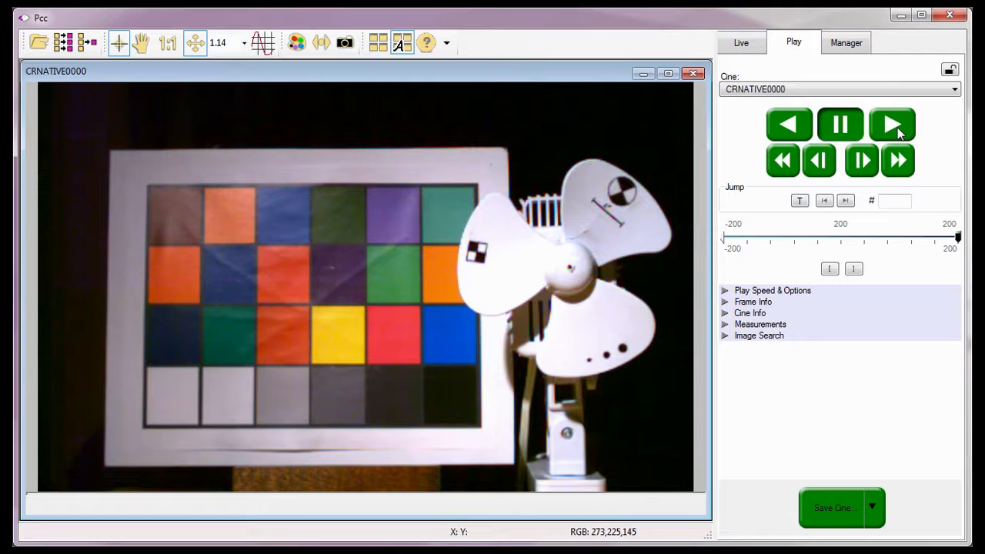
Step: Switch to the live Miro LAB310 view and bring up the Save Cine dialog for continuous recording
{"action": "left_click", "coordinate": [742, 43]}
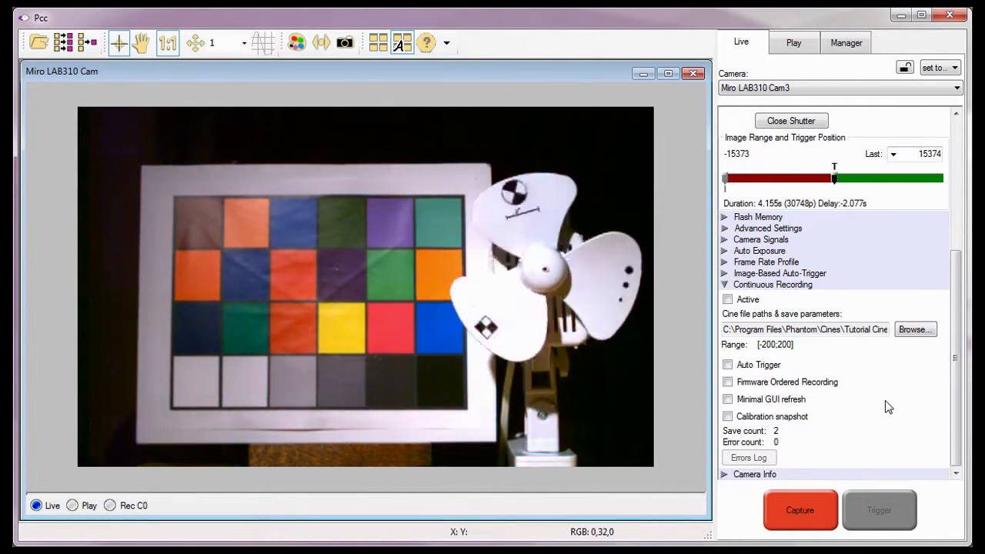
{"action": "left_click", "coordinate": [914, 329]}
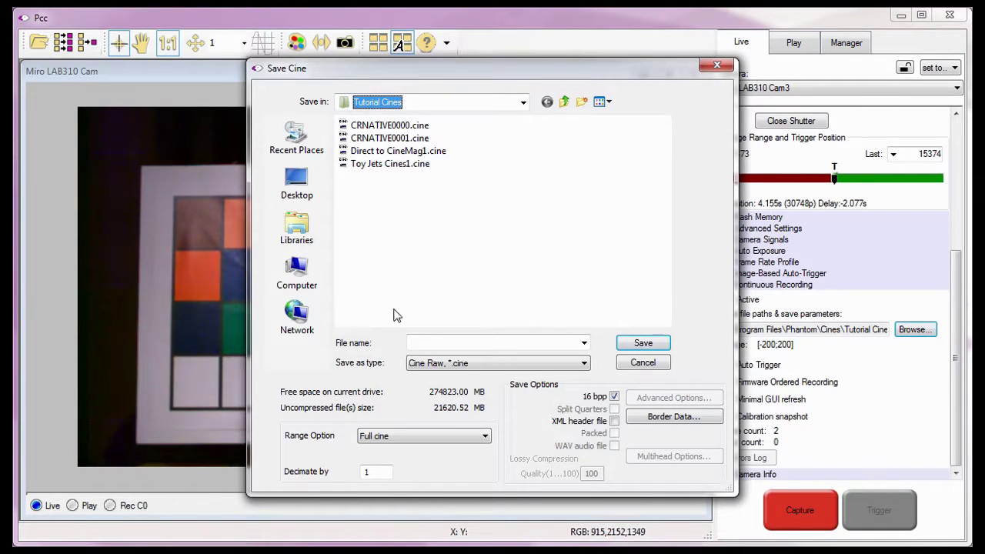
Step: Name the continuous-recording cine files 'CRIBAT@' in the Tutorial Cines folder
{"action": "type", "text": "CRIBAT@"}
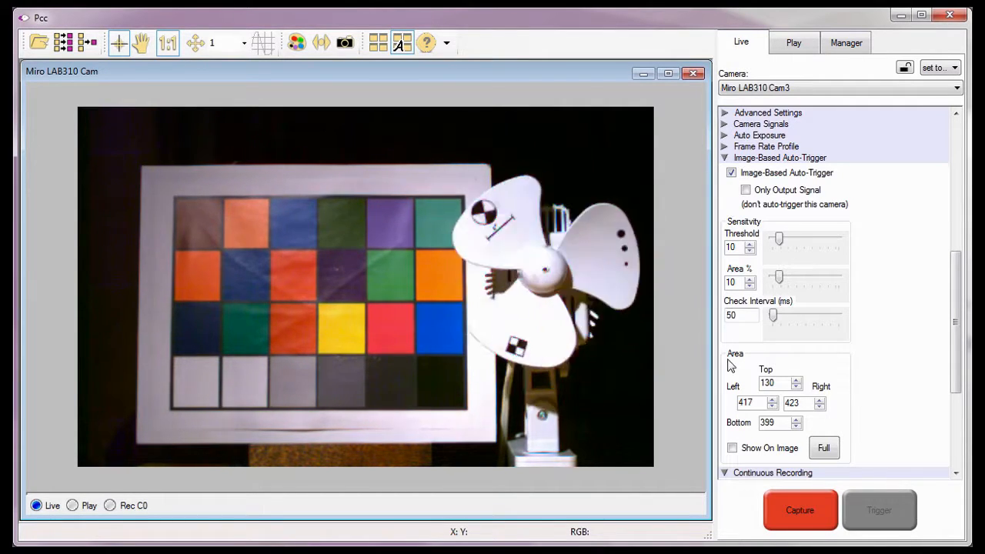
Step: Enable image-based auto-trigger with threshold 10, area 10%, 50 ms interval and area 417,130–423,399
{"action": "left_click", "coordinate": [733, 448]}
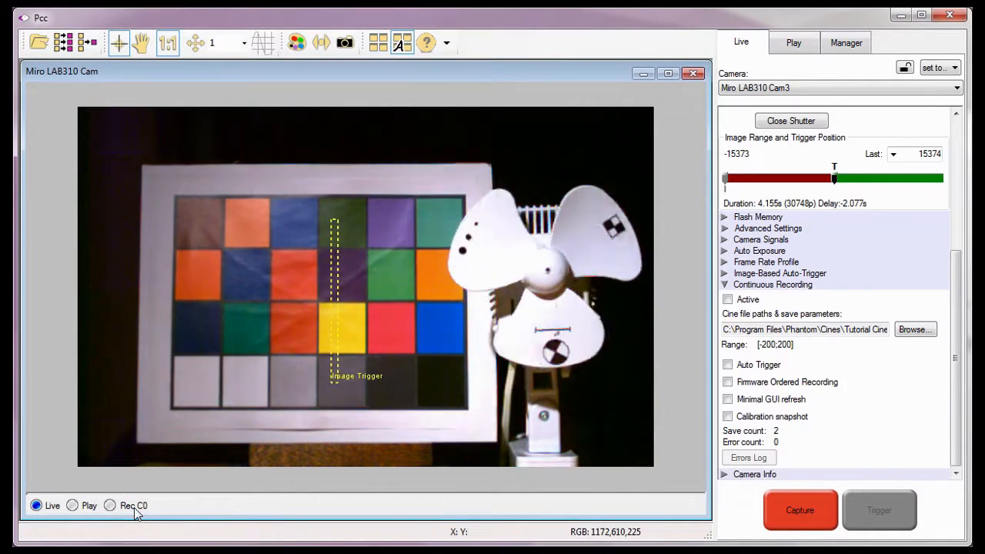
{"action": "left_click", "coordinate": [846, 43]}
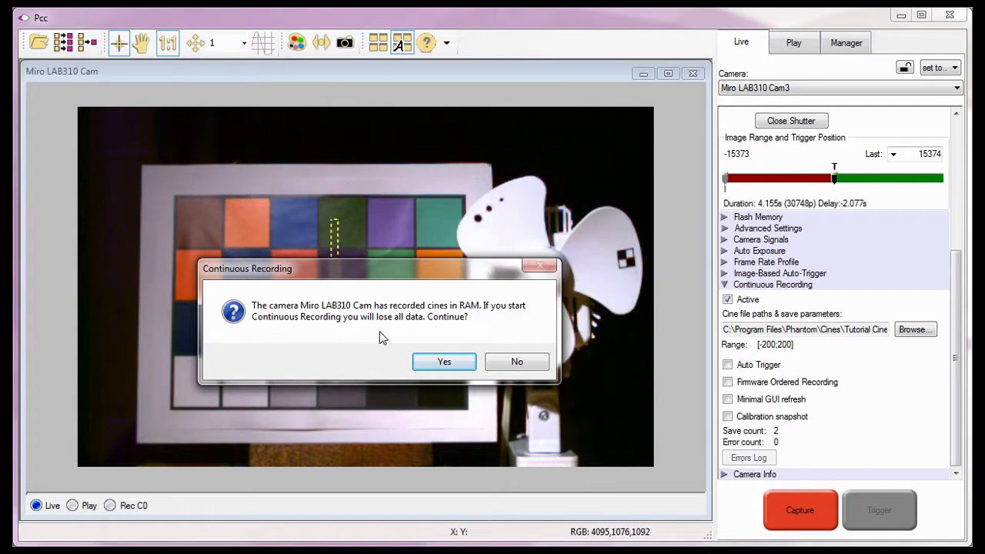
Step: Confirm starting continuous recording and trigger so the first cine saves to disk
{"action": "left_click", "coordinate": [443, 360]}
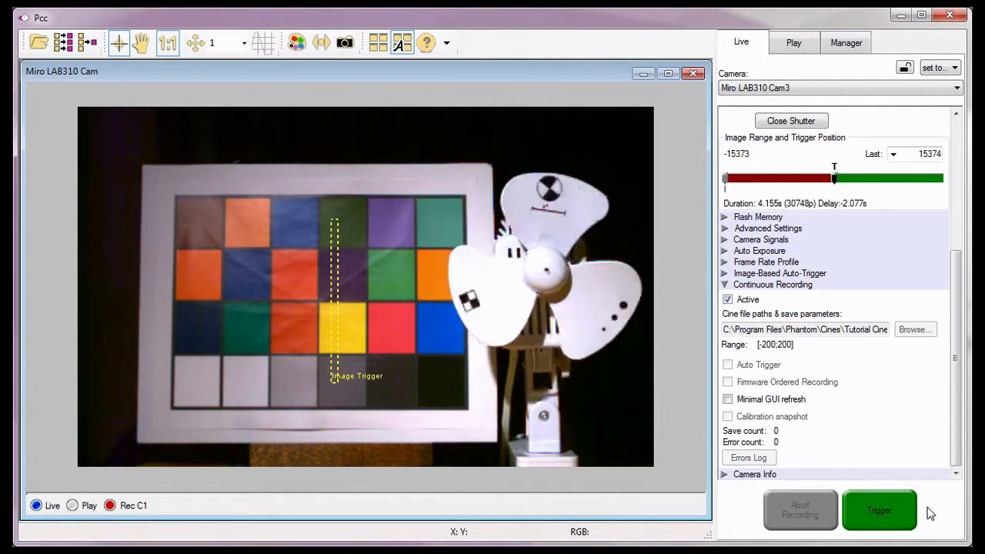
{"action": "left_click", "coordinate": [876, 511]}
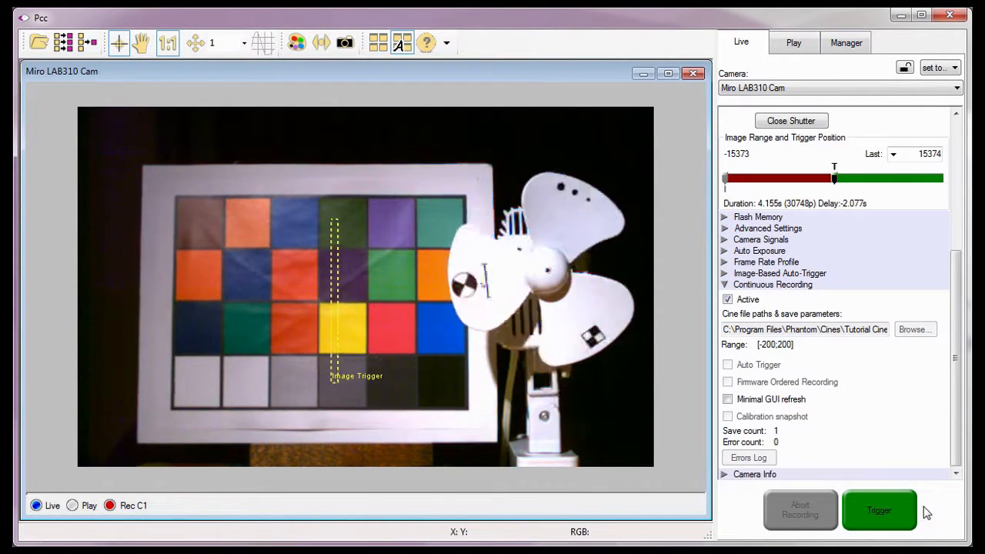
{"action": "left_click", "coordinate": [880, 509]}
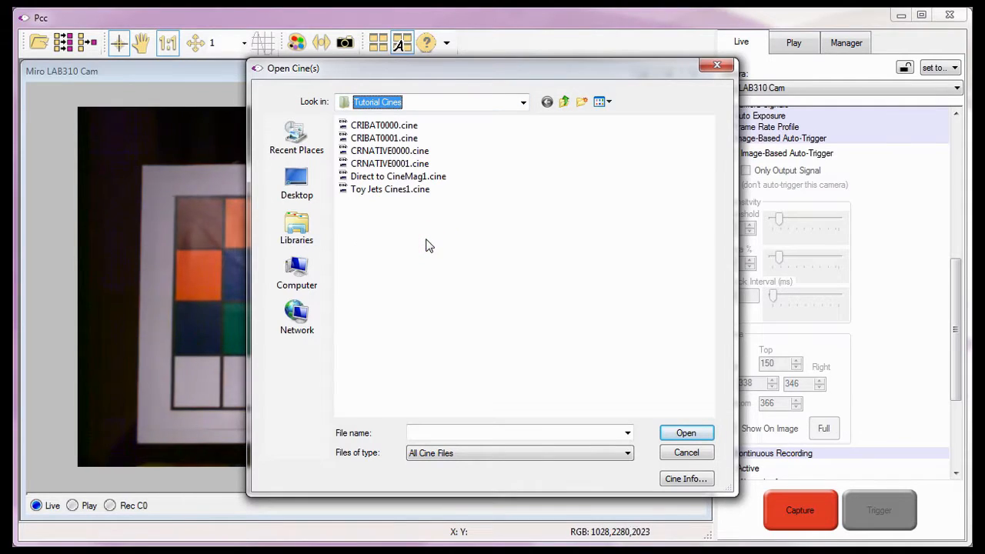
Step: Open the CRIBAT0000 cine from Tutorial Cines for playback review
{"action": "double_click", "coordinate": [384, 125]}
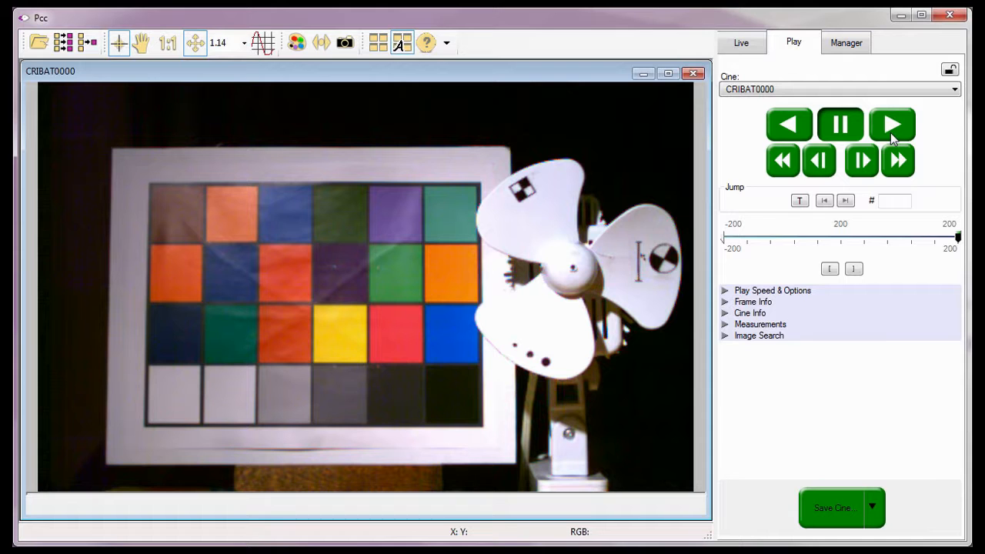